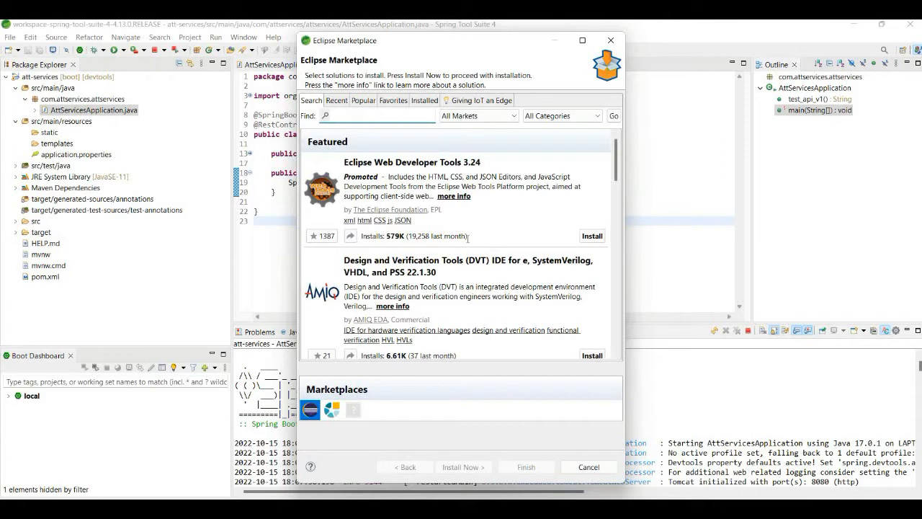
- Search the Eclipse Marketplace for "TM Terminal"
{"action": "type", "text": "TM Termi"}
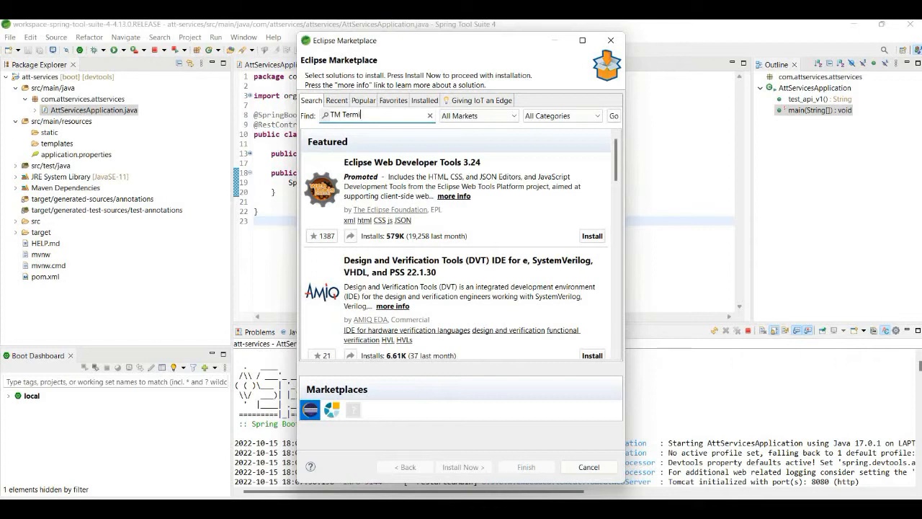
{"action": "type", "text": "nal"}
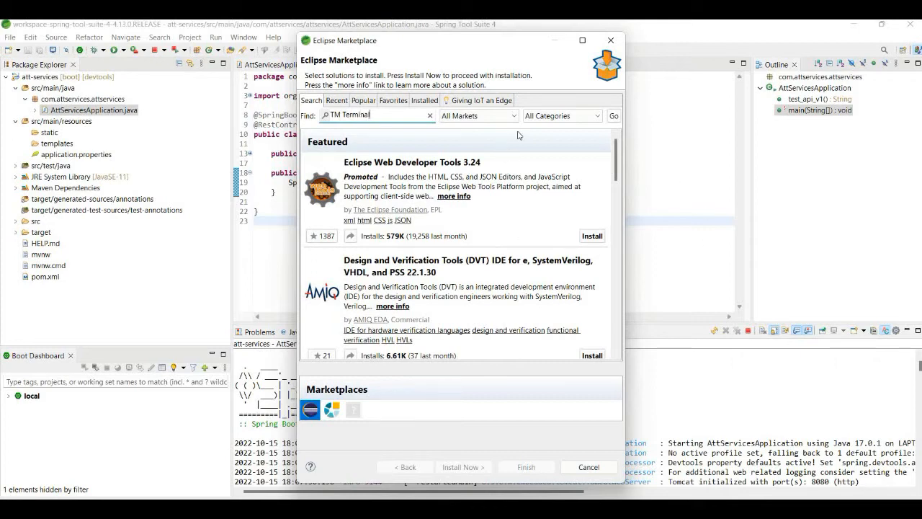
{"action": "left_click", "coordinate": [614, 116]}
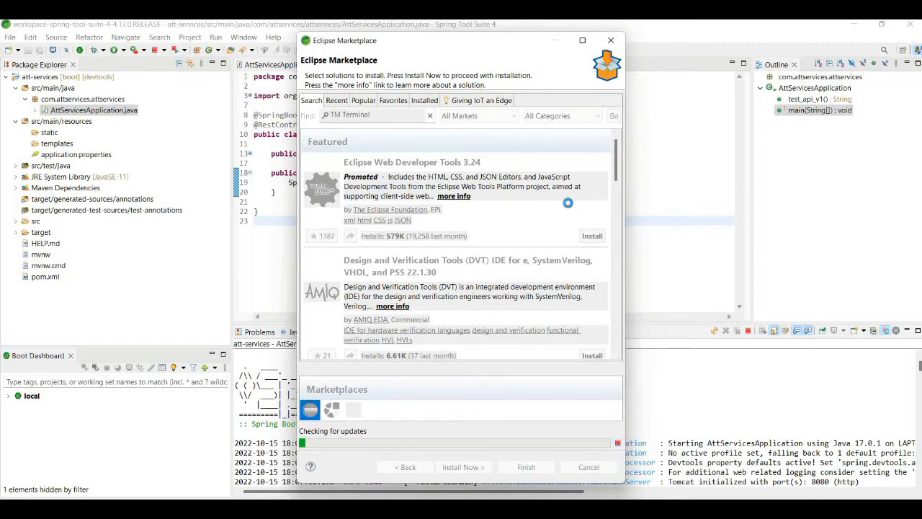
- Show the Marketplace's installed solutions, confirming TM Terminal 10.5 is already installed
{"action": "left_click", "coordinate": [614, 116]}
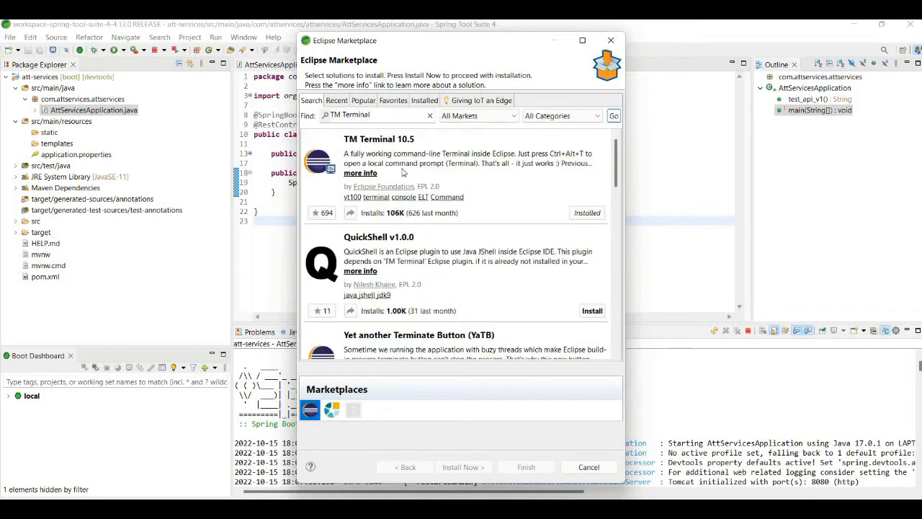
{"action": "mouse_move", "coordinate": [584, 220]}
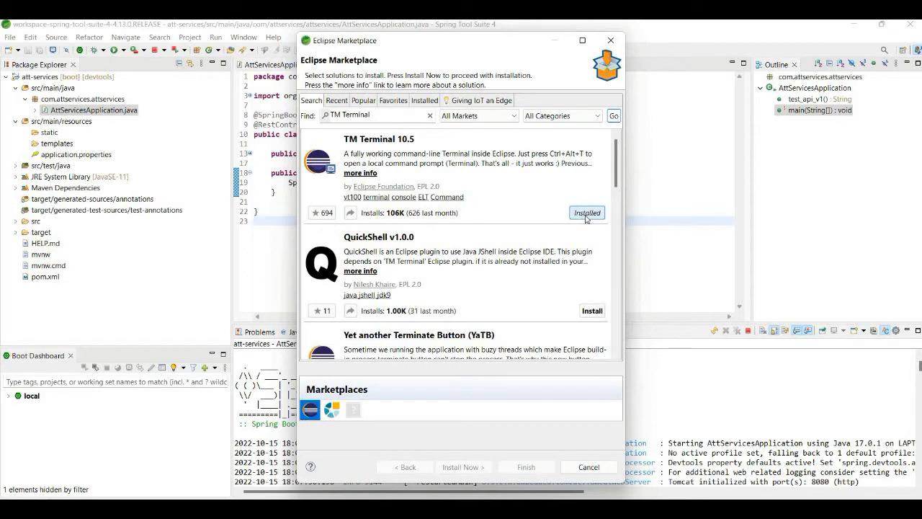
{"action": "left_click", "coordinate": [586, 213]}
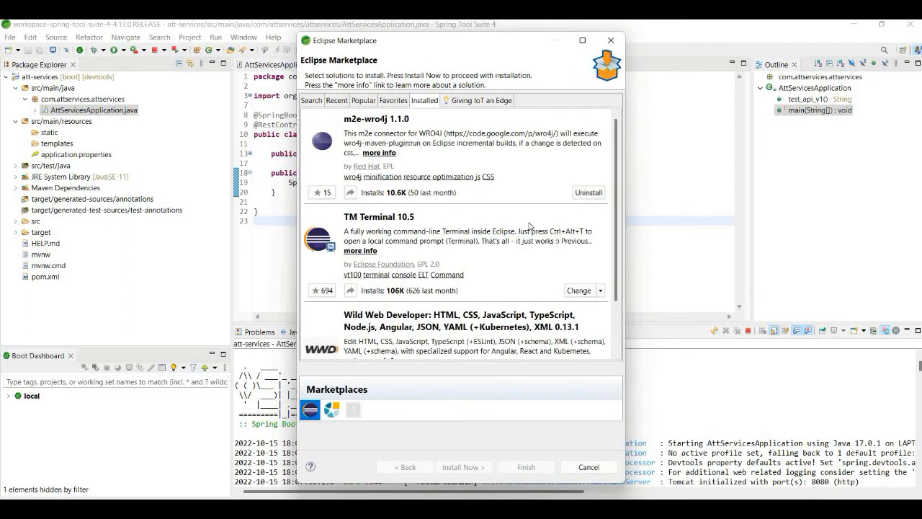
{"action": "mouse_move", "coordinate": [446, 228]}
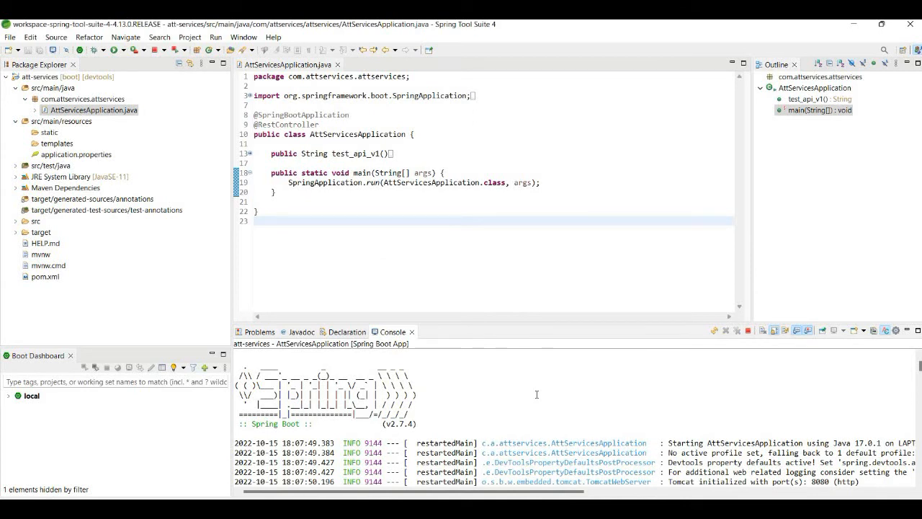
- Open a local Terminal tab in the bottom panel with a Windows command prompt
{"action": "left_click", "coordinate": [432, 331]}
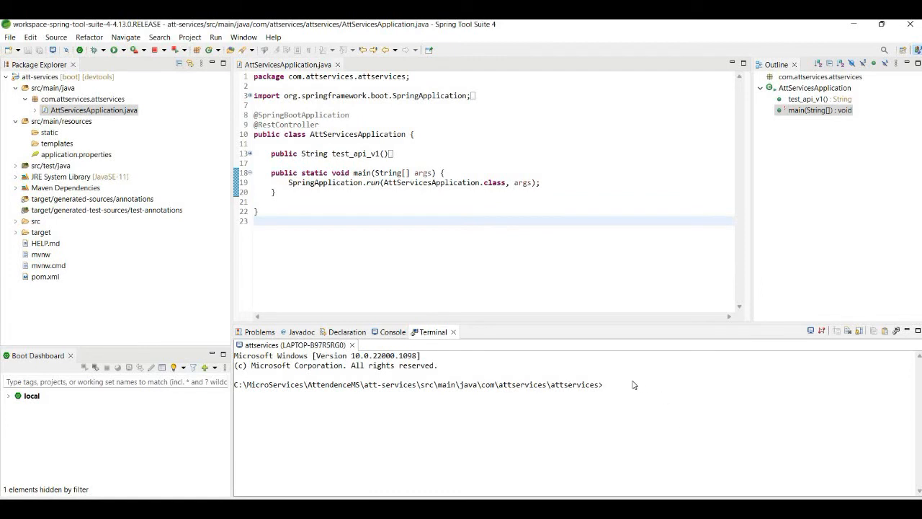
{"action": "mouse_move", "coordinate": [631, 387]}
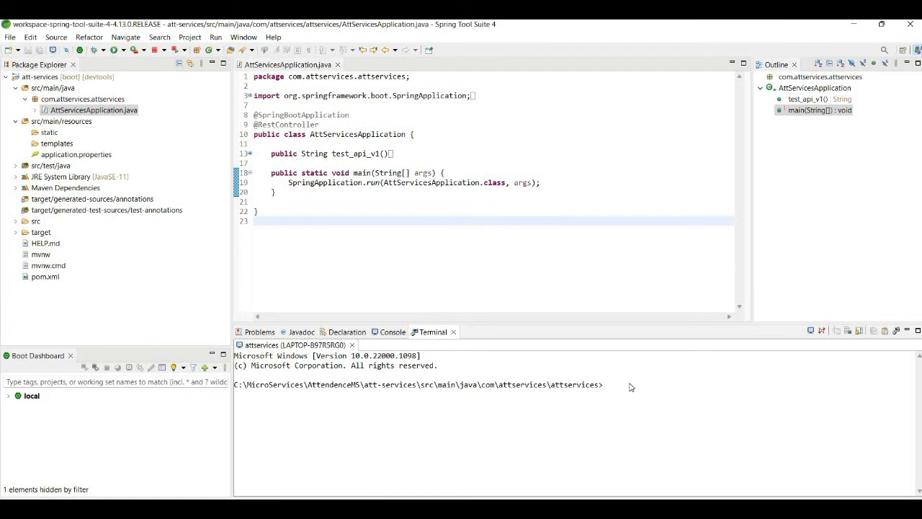